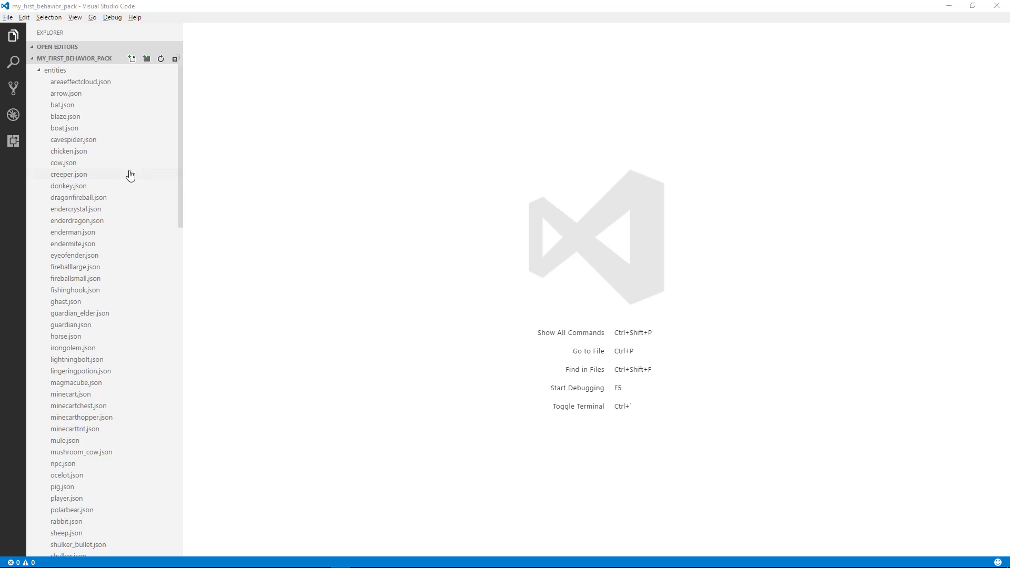
Open chicken.json from the entities folder in the Explorer.
left_click(69, 162)
type("loot")
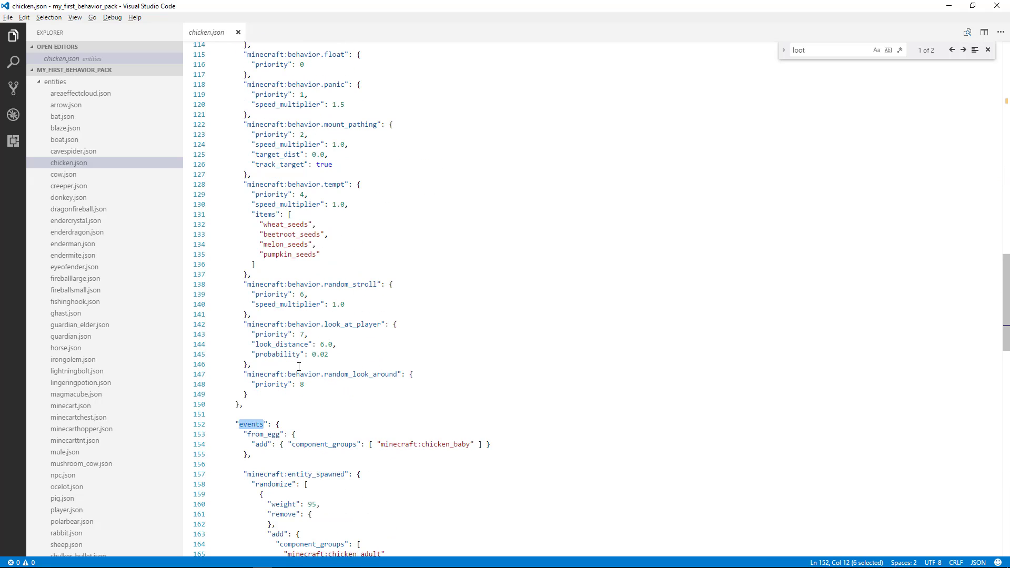
left_click(963, 50)
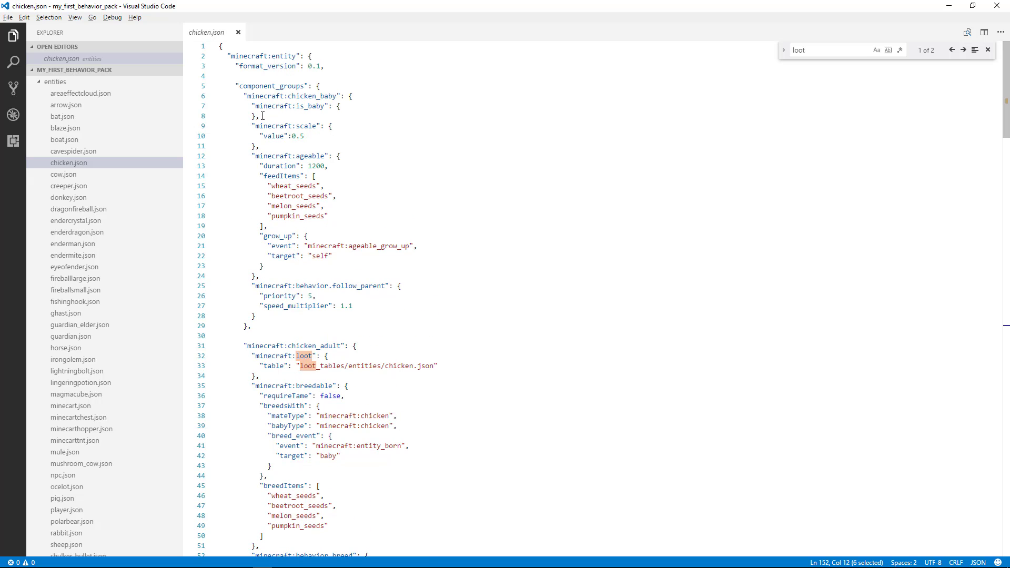
left_click(261, 116)
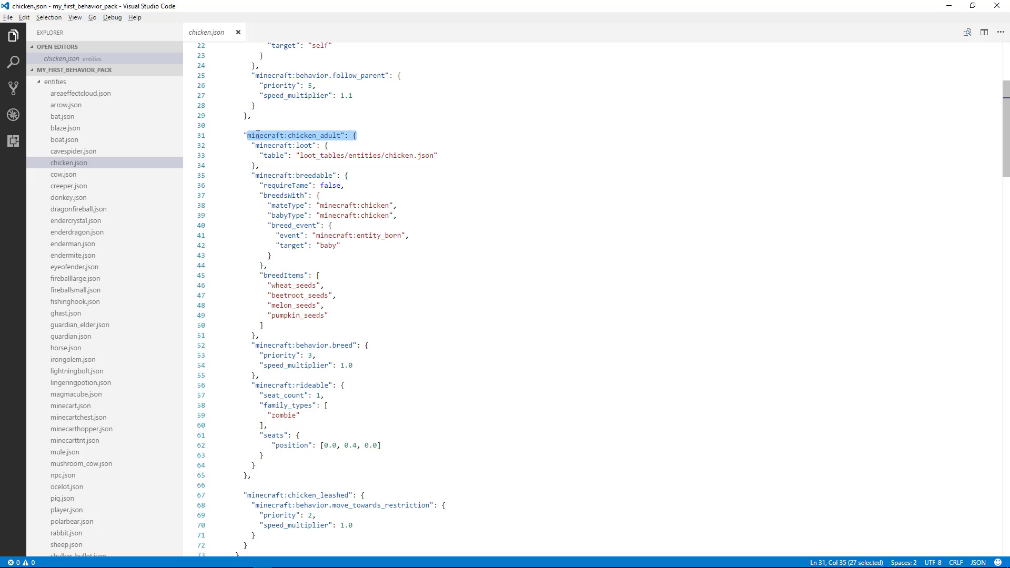
scroll("down", 3)
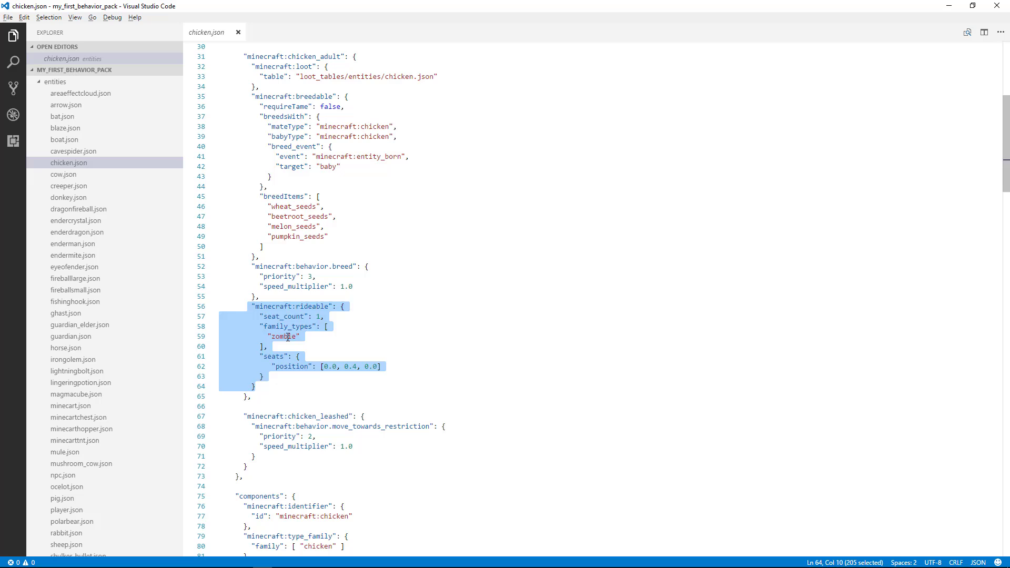
Replace 'zombie' with 'player' in the rideable component's family_types.
double_click(285, 336)
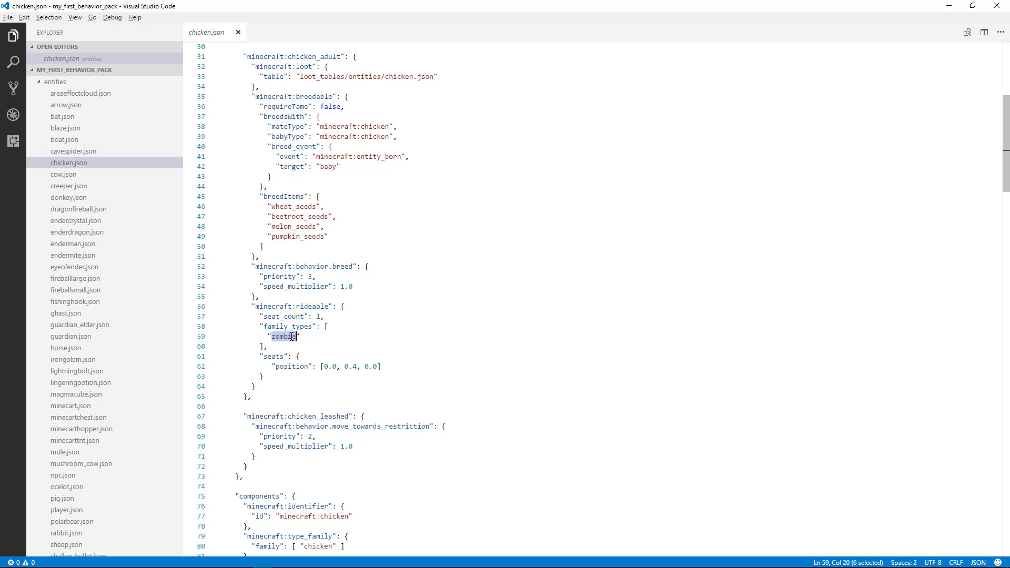
type("player\"")
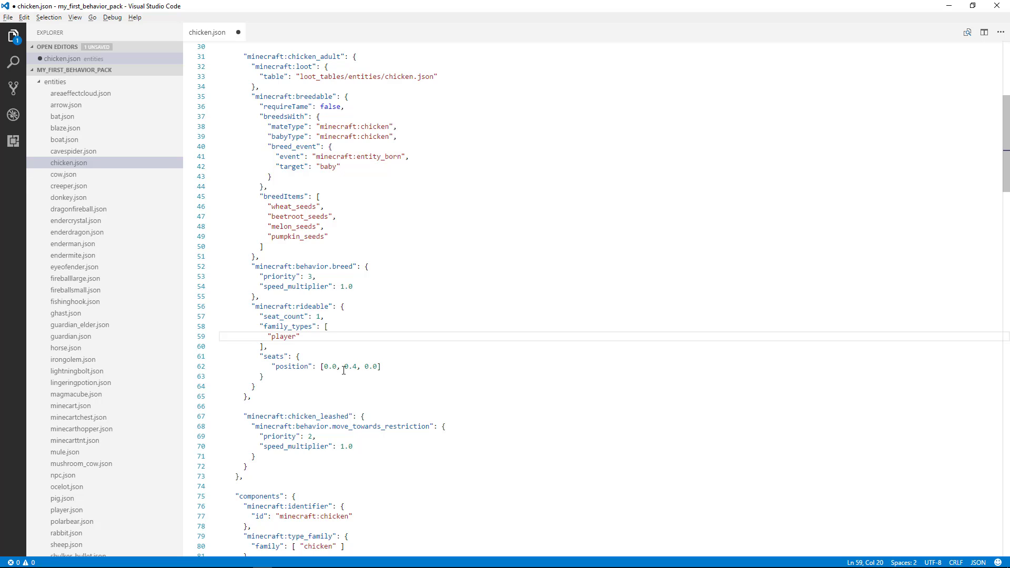
mouse_move(341, 369)
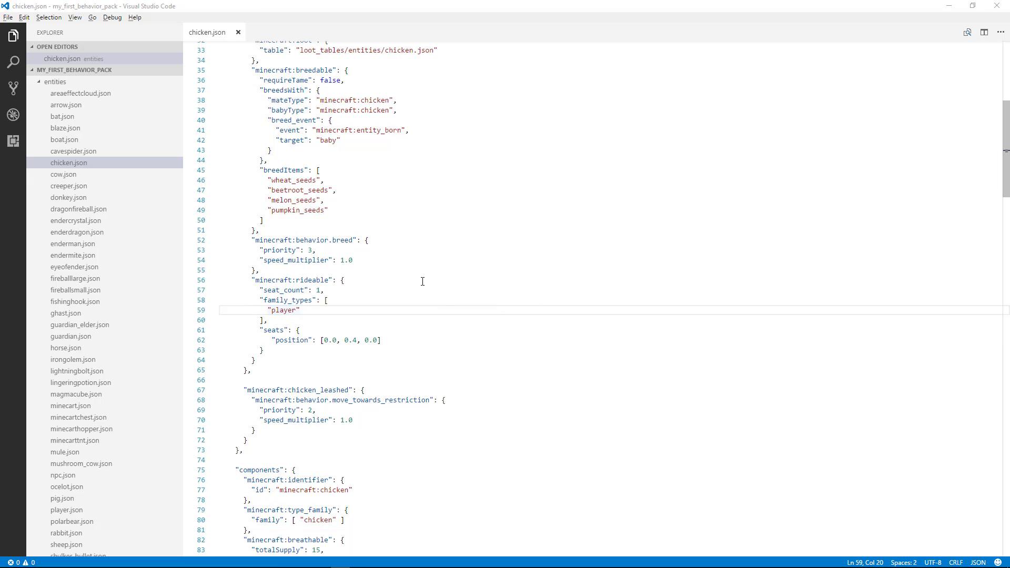
mouse_move(455, 265)
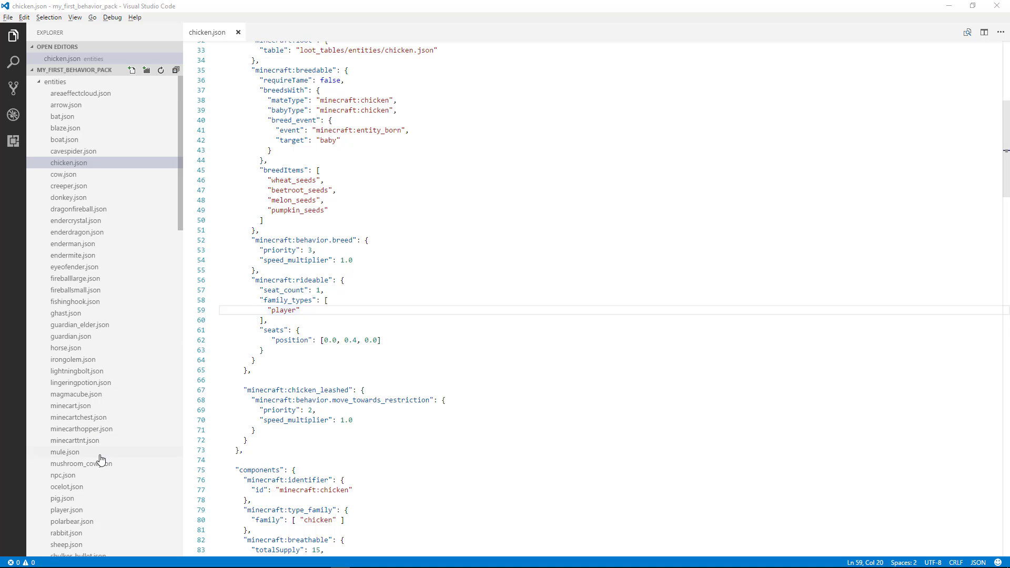
mouse_move(67, 501)
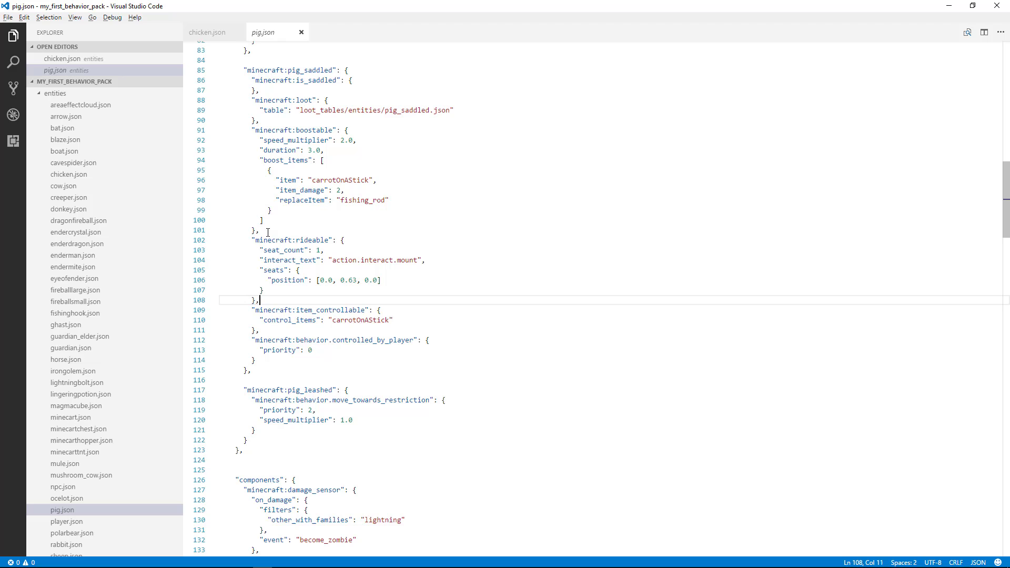
mouse_move(277, 251)
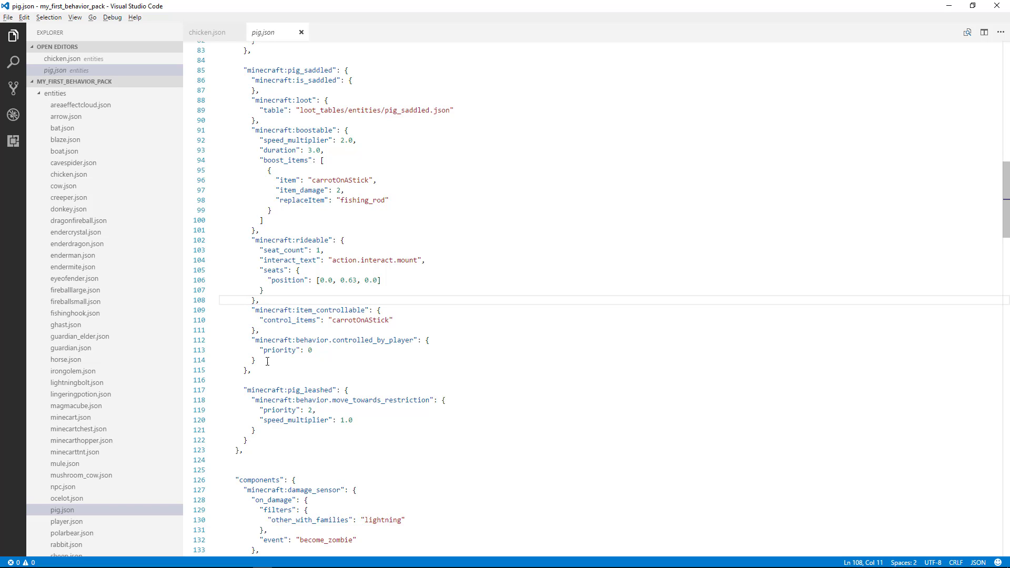
mouse_move(288, 346)
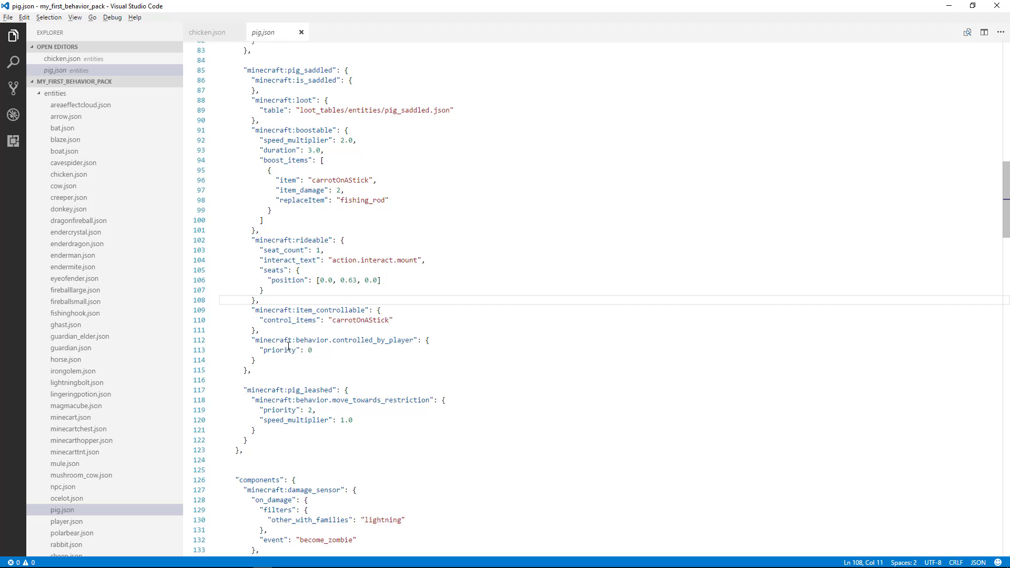
mouse_move(281, 361)
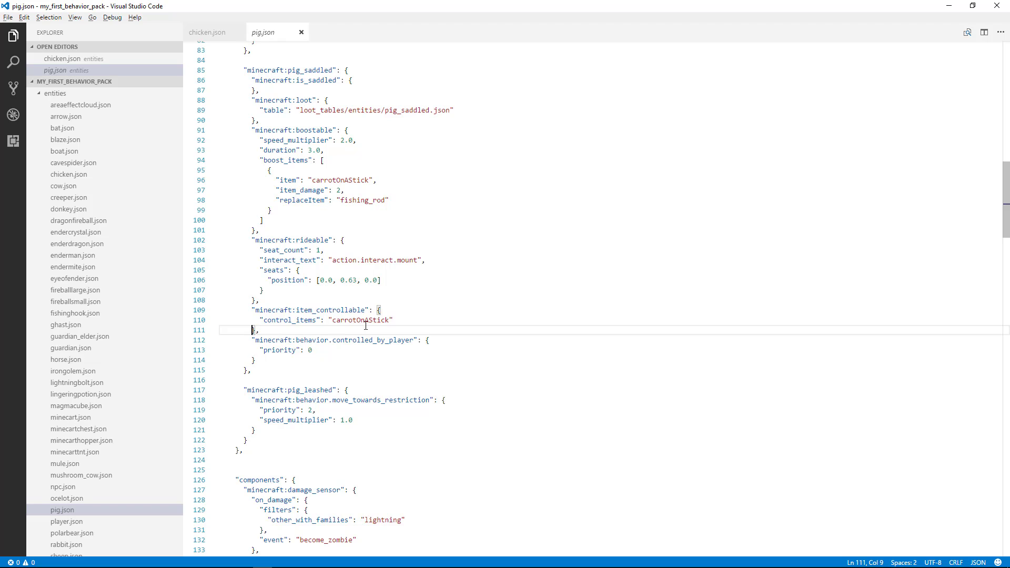
mouse_move(353, 310)
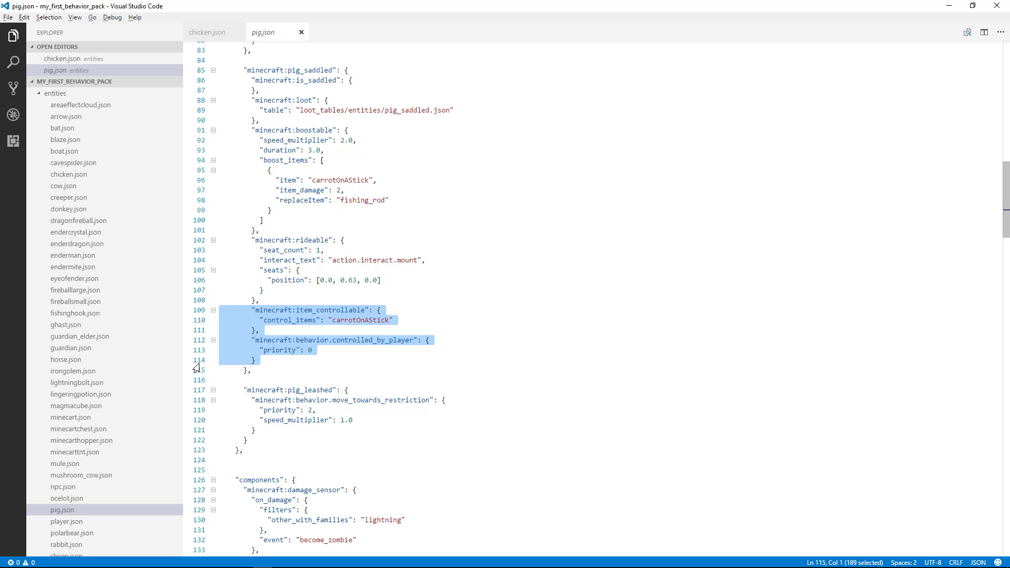
mouse_move(361, 358)
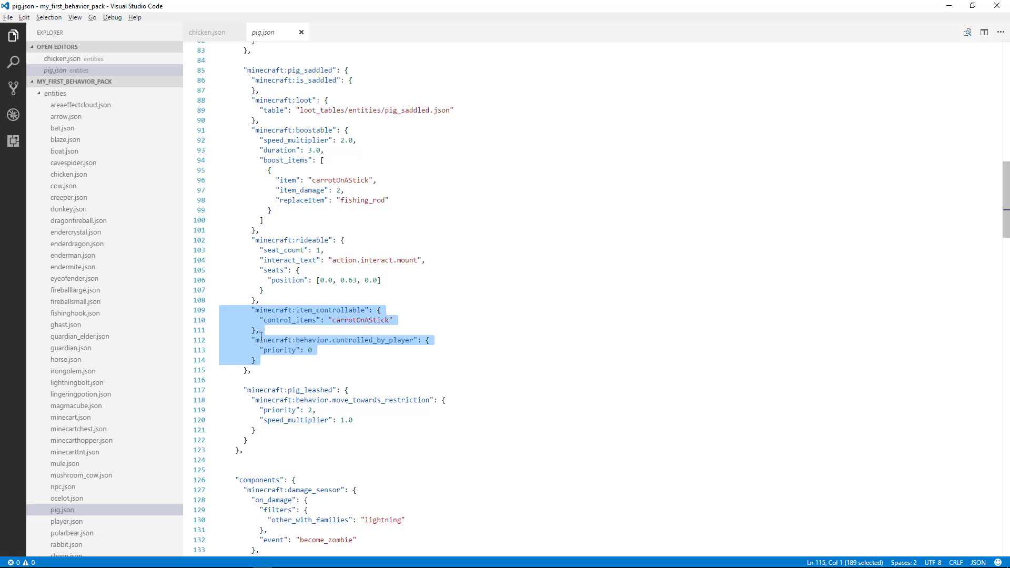
Copy the pig's item_controllable and controlled_by_player blocks via Edit > Copy.
left_click(24, 18)
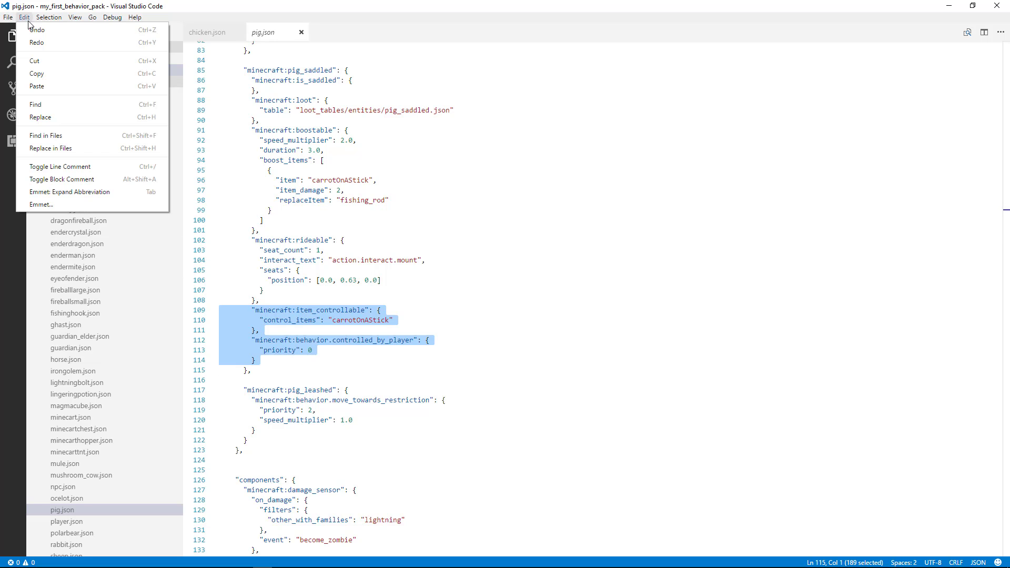
left_click(214, 43)
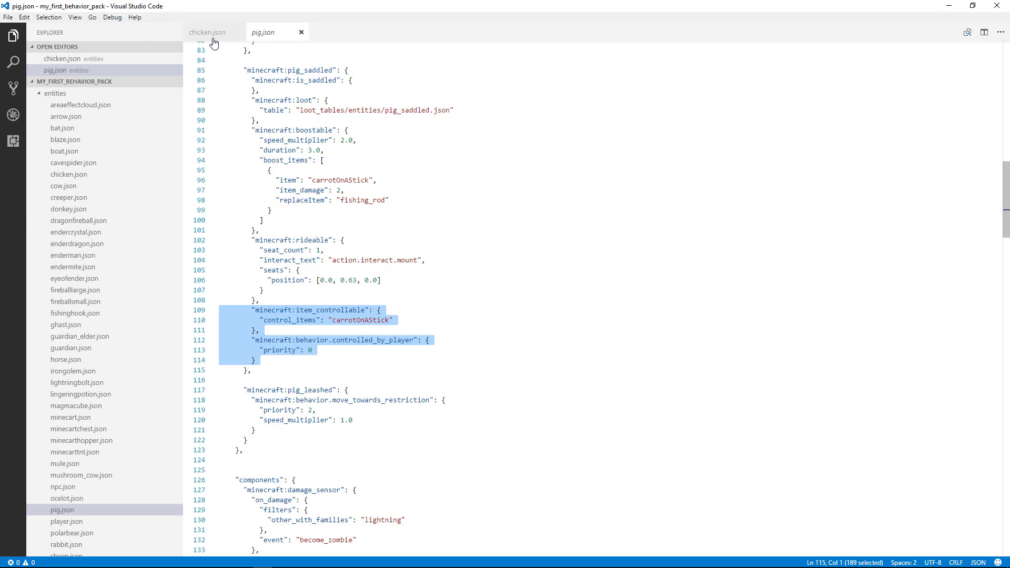
Paste the copied control components onto empty line 65 after the chicken's rideable block.
left_click(207, 32)
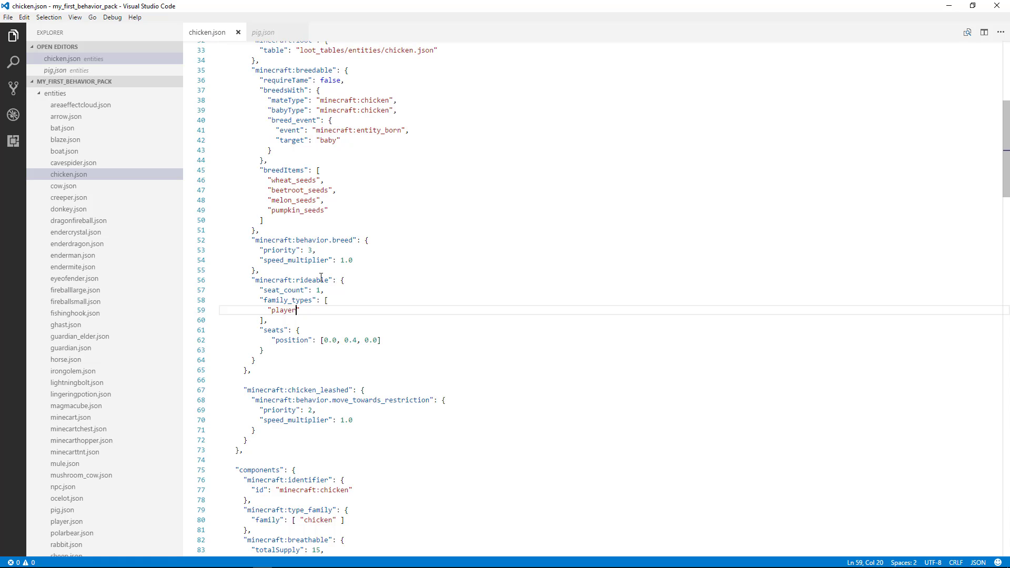
mouse_move(341, 282)
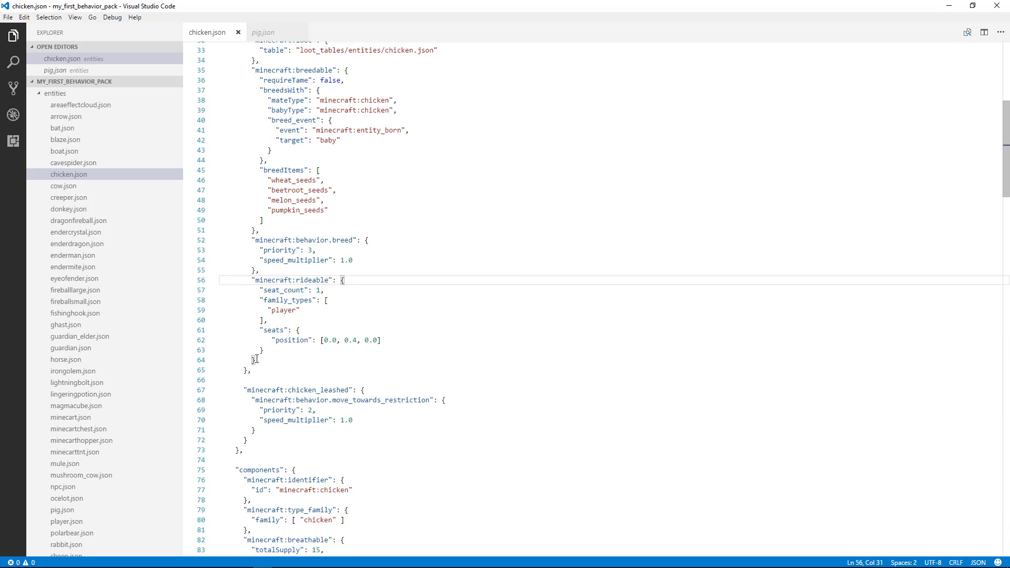
left_click(255, 360)
type(",")
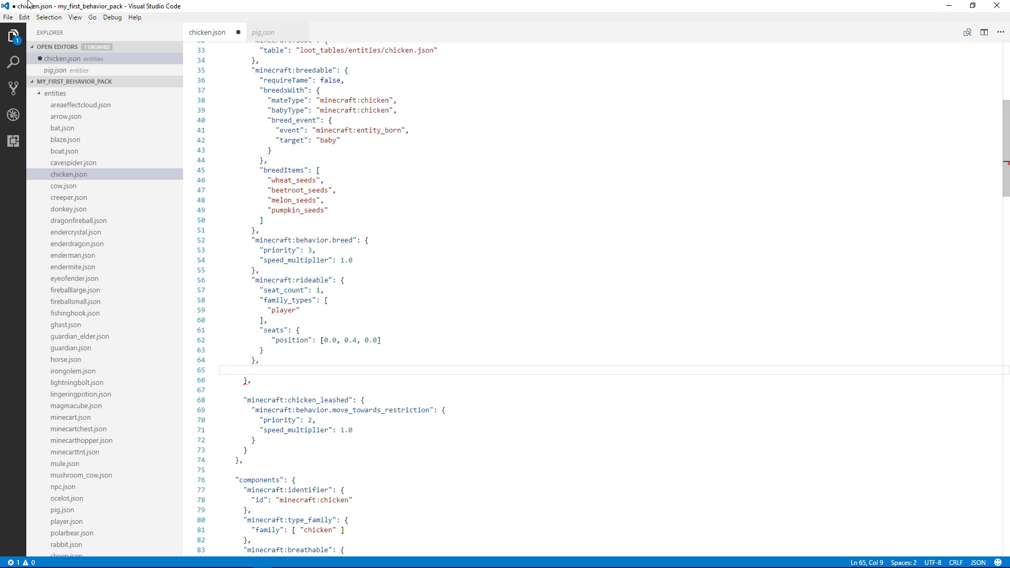
left_click(24, 18)
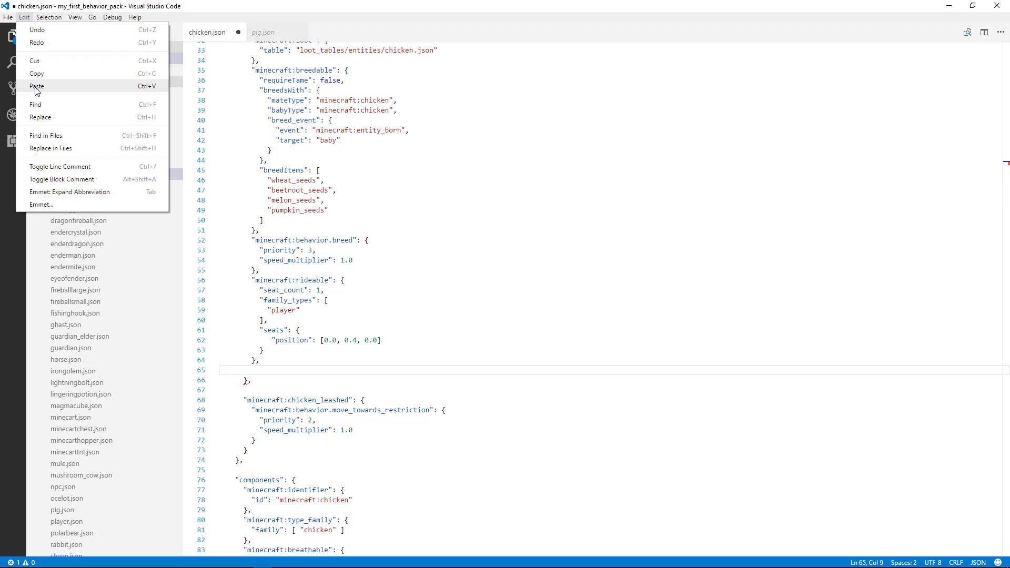
left_click(36, 85)
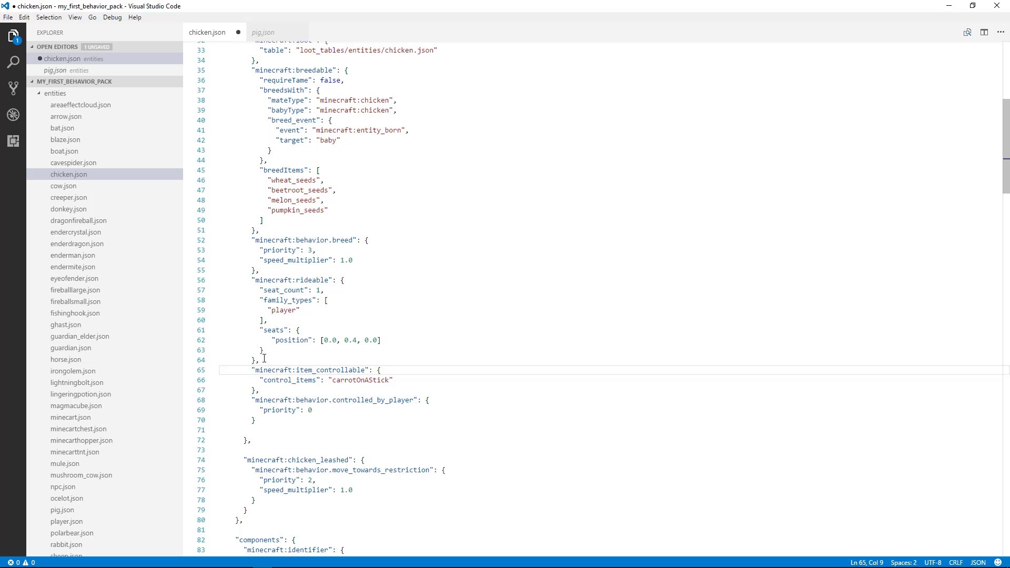
mouse_move(344, 381)
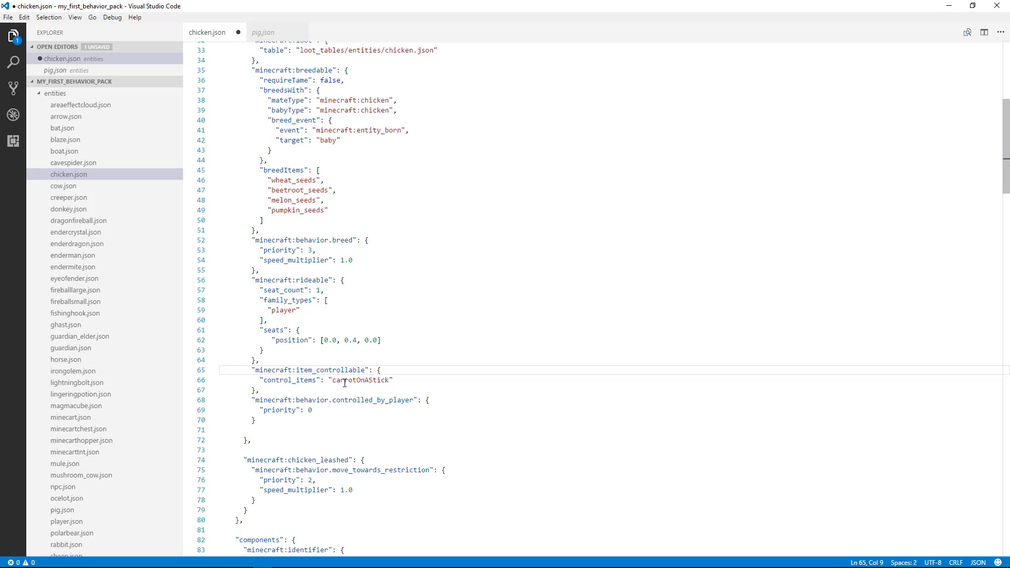
Change the control_items value from carrotOnAStick to 'bow'.
double_click(361, 380)
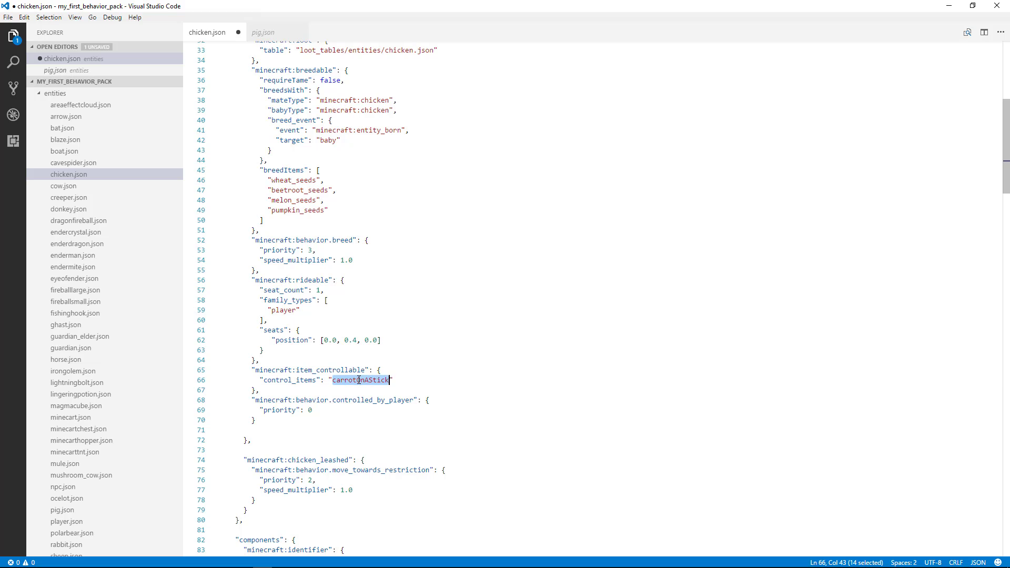
type("b")
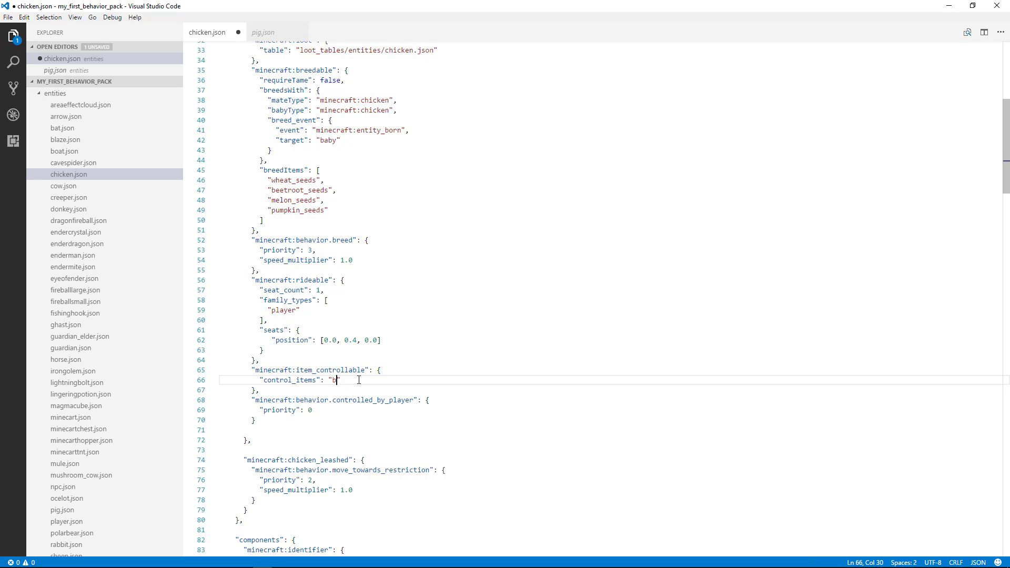
type("ow")
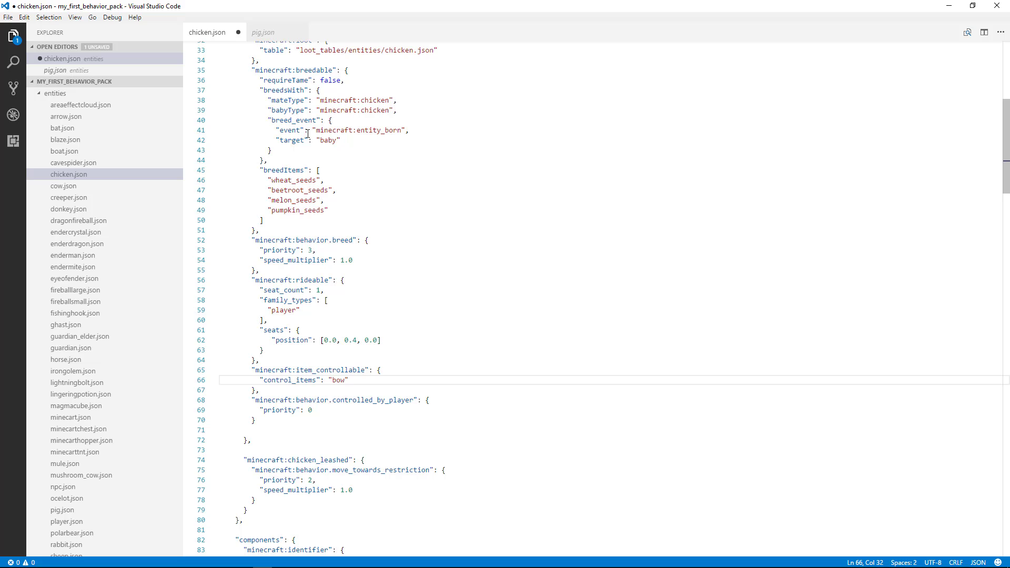
mouse_move(260, 432)
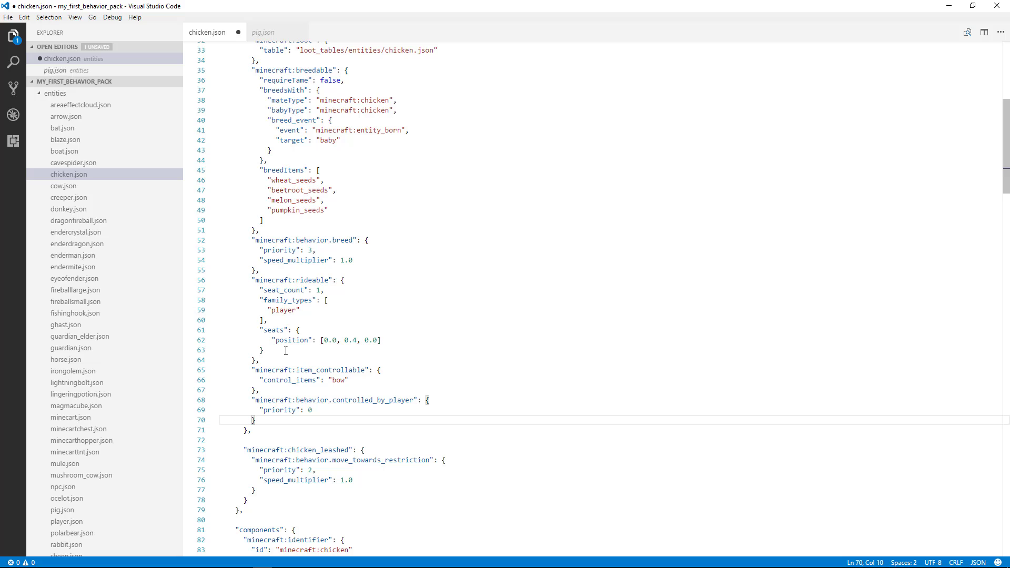
mouse_move(281, 428)
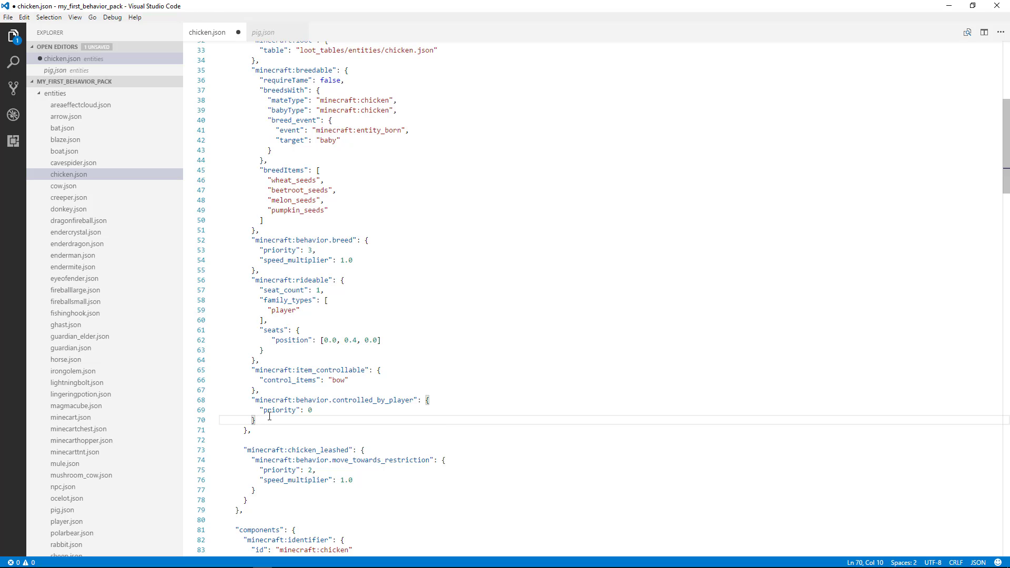
mouse_move(269, 417)
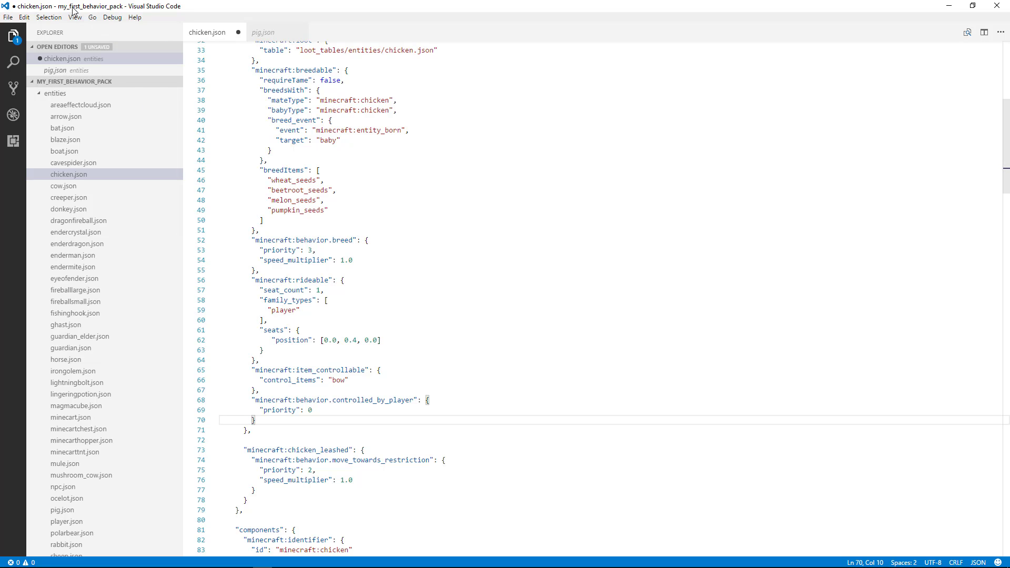
Select the entire chicken.json content via Selection > Select All.
left_click(50, 18)
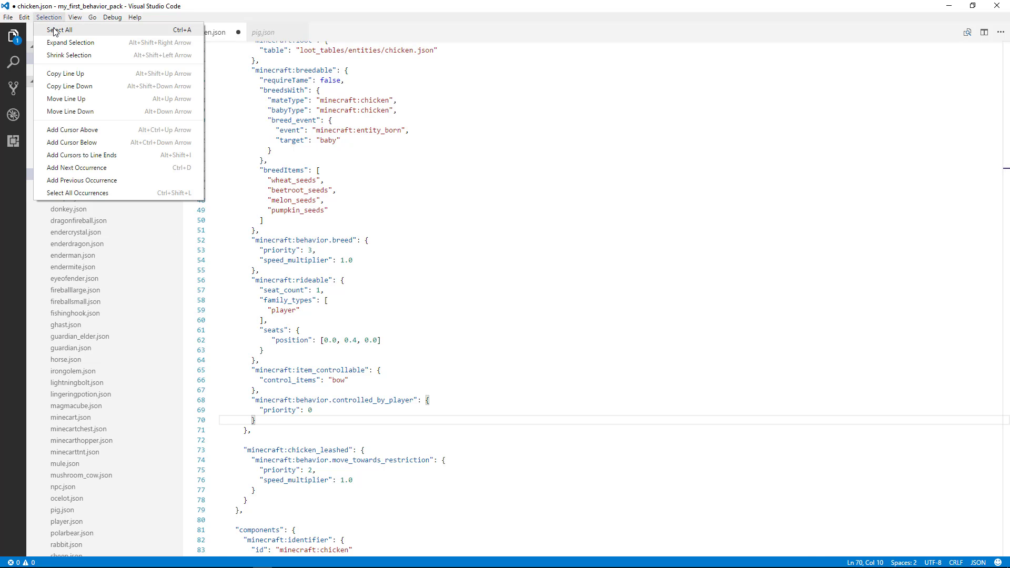
left_click(60, 29)
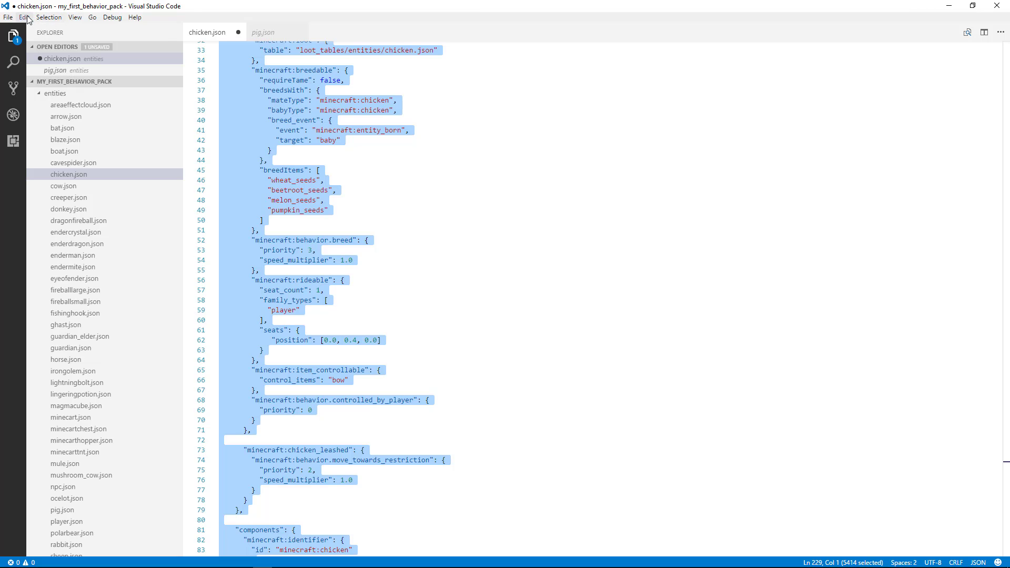
scroll("down", 3)
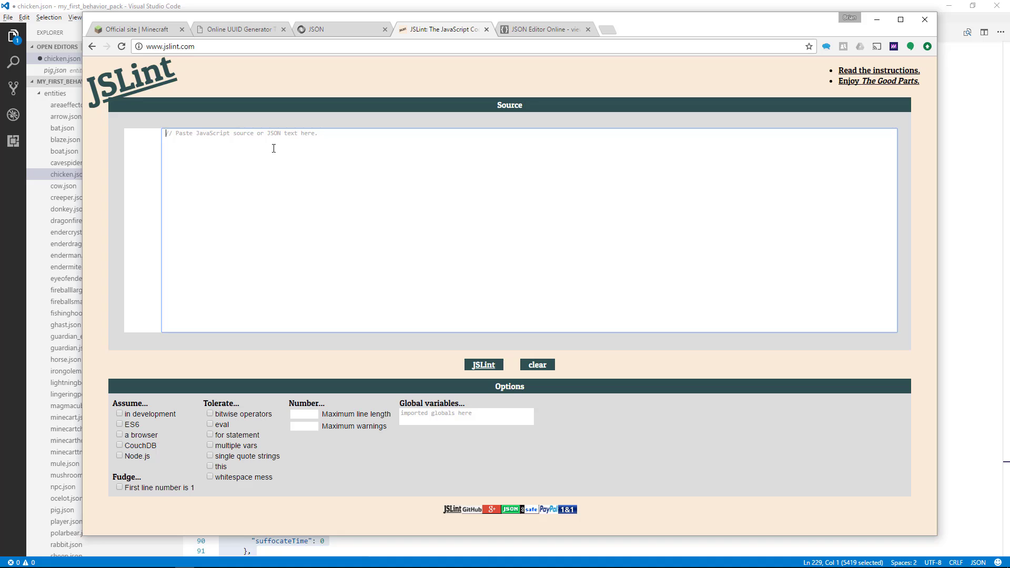
Paste the copied chicken.json into the JSLint Source box for checking.
right_click(274, 148)
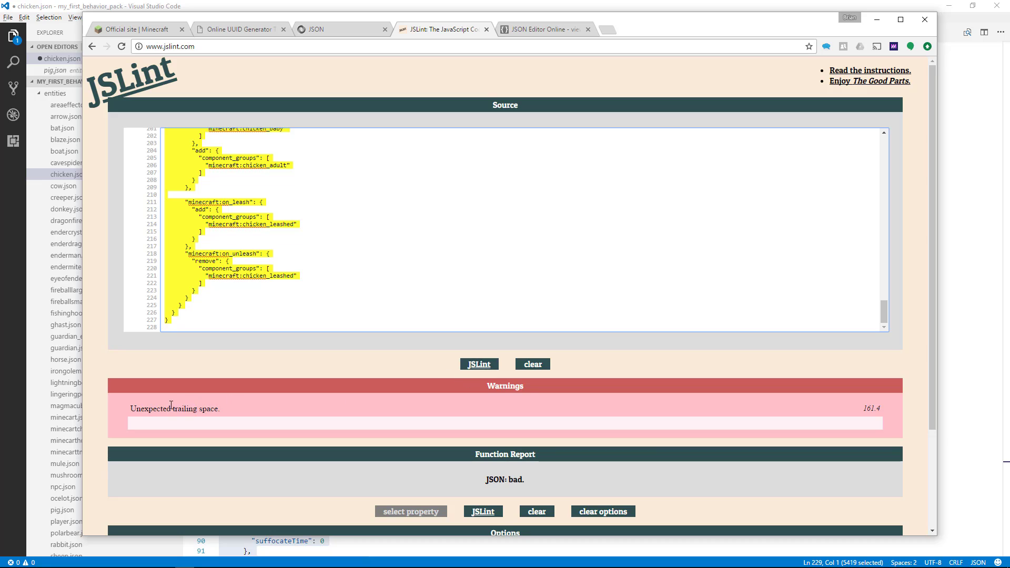
mouse_move(143, 416)
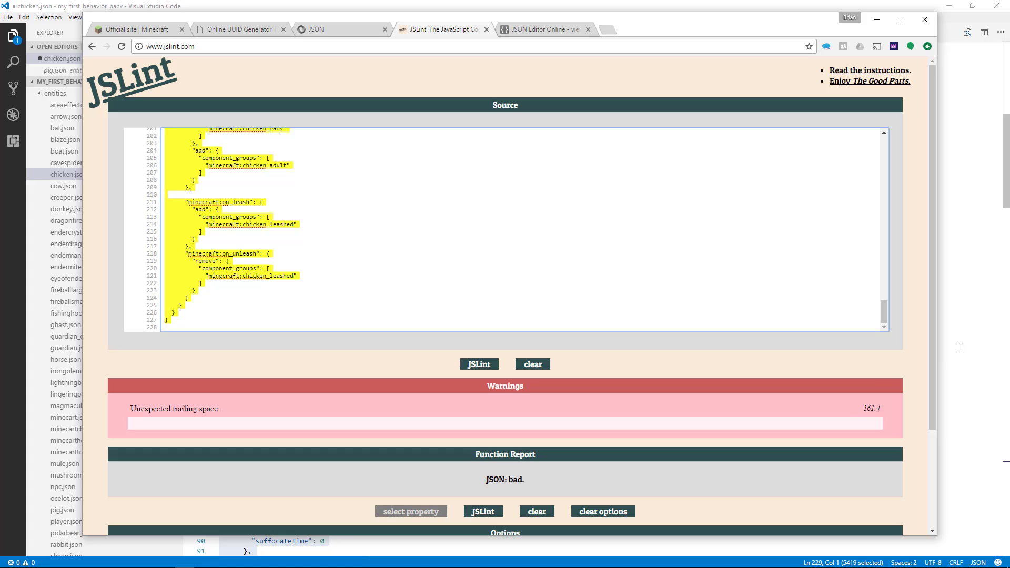
mouse_move(870, 410)
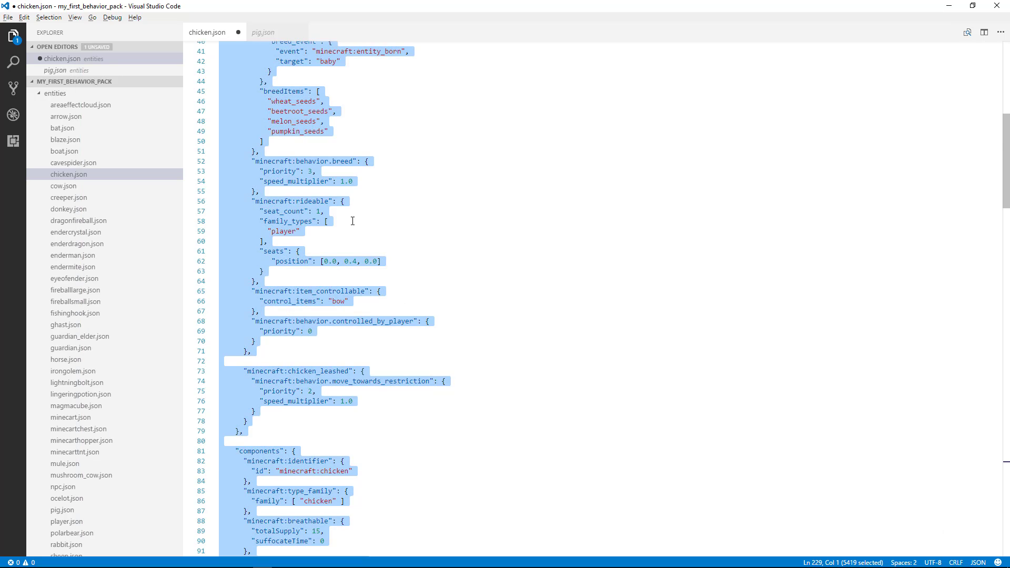
Delete the trailing spaces on line 162 and copy the corrected file contents again.
scroll("down", 3)
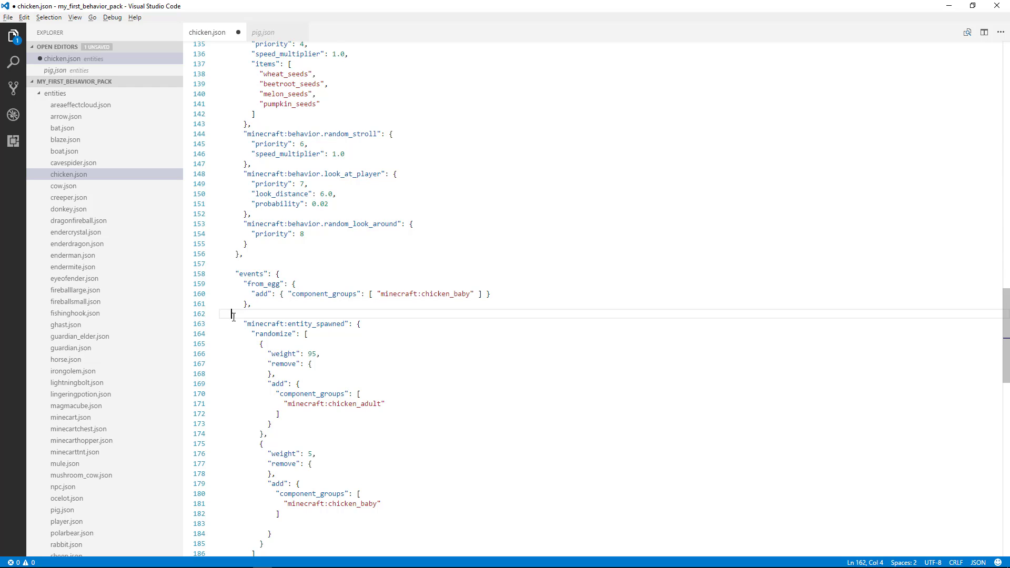
left_click_drag(232, 314, 255, 313)
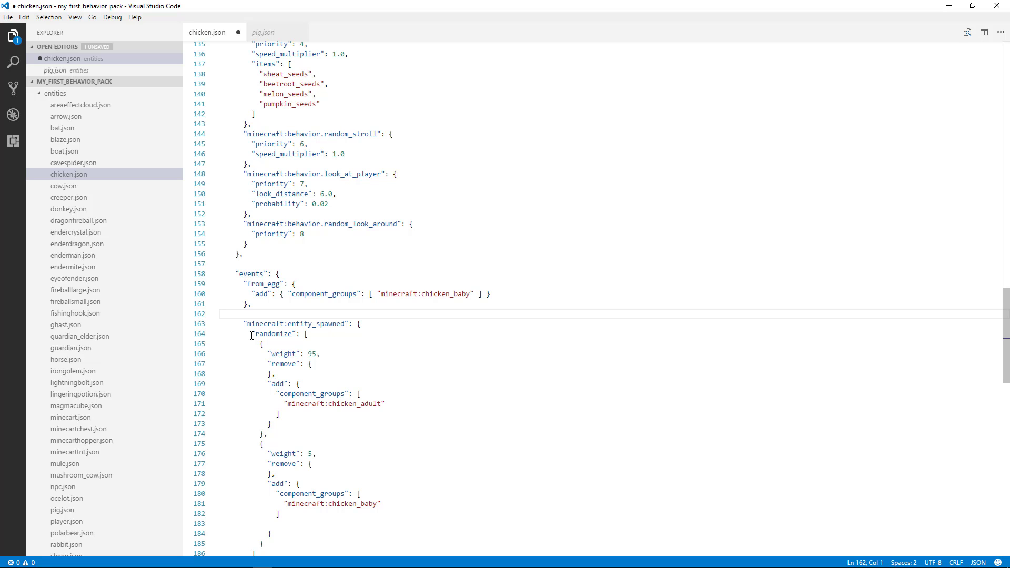
mouse_move(49, 18)
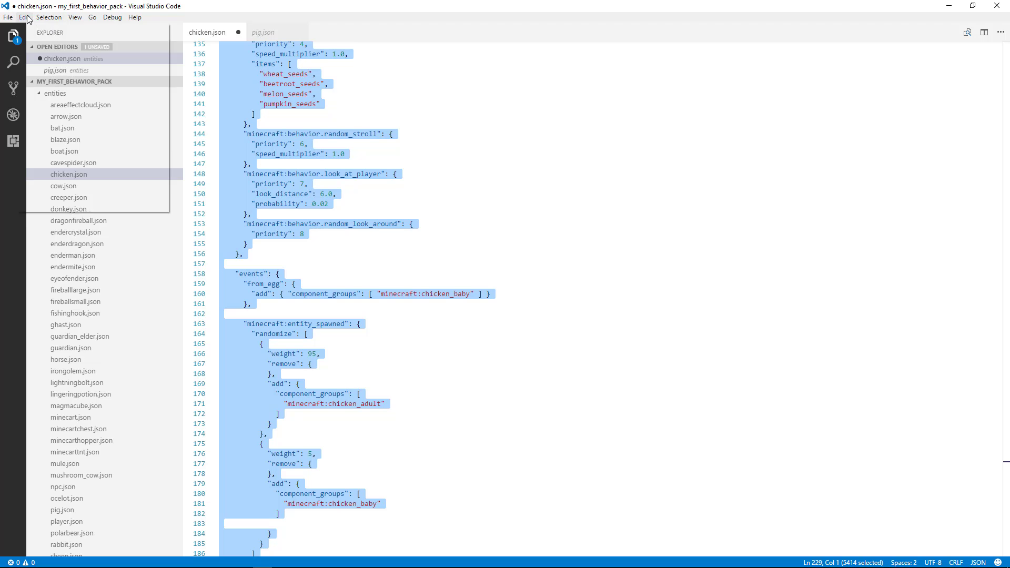
left_click(275, 107)
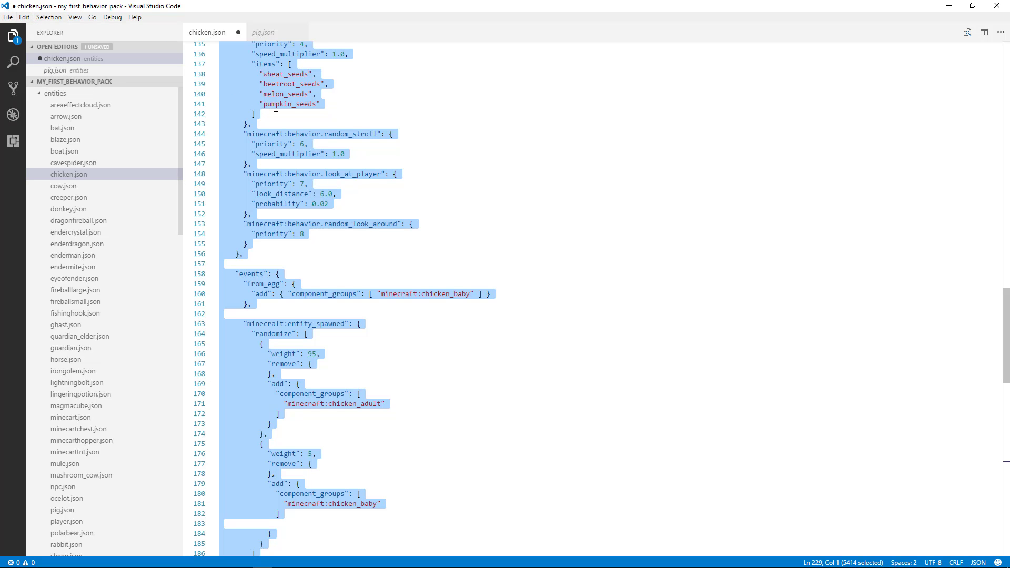